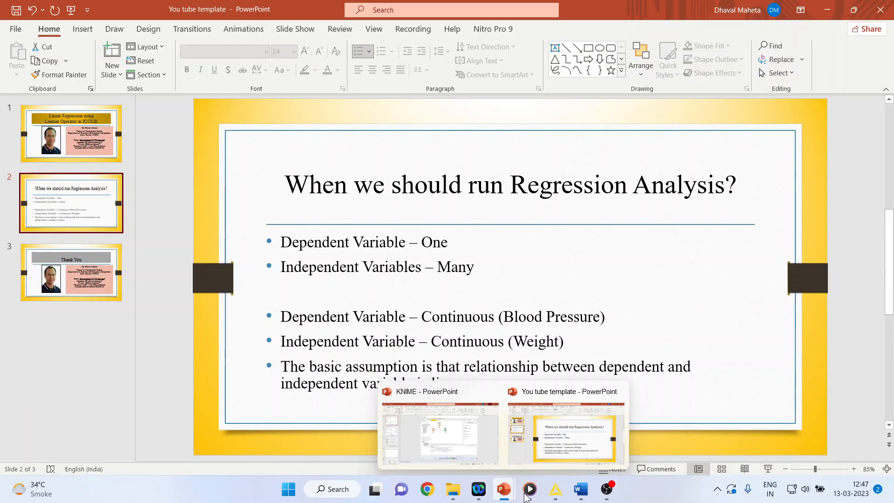
# Step: Switch from the PowerPoint regression slides to the KNIME_project36 workflow window
pyautogui.click(439, 433)
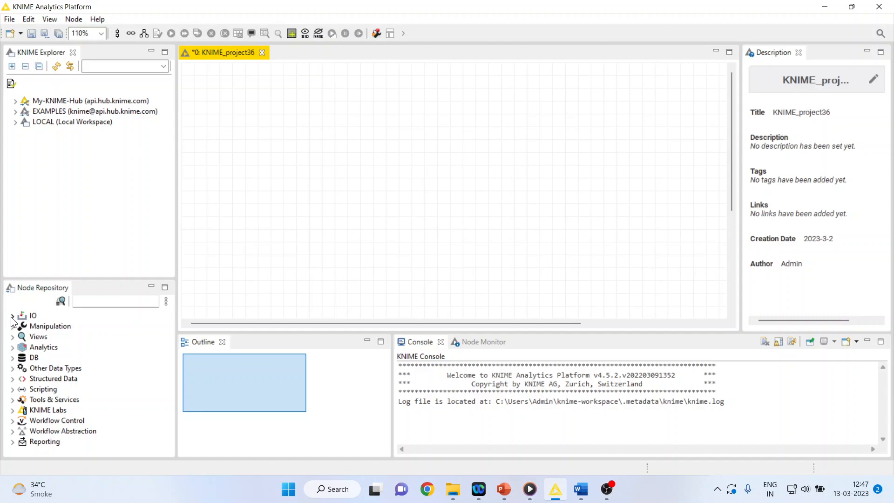
# Step: Expand IO > Read in the Node Repository and place an Excel Reader node
pyautogui.click(12, 315)
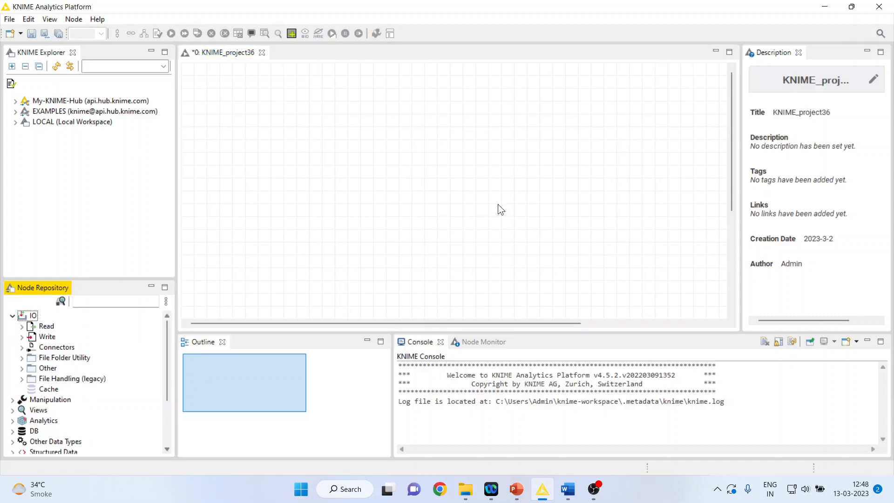
pyautogui.click(47, 325)
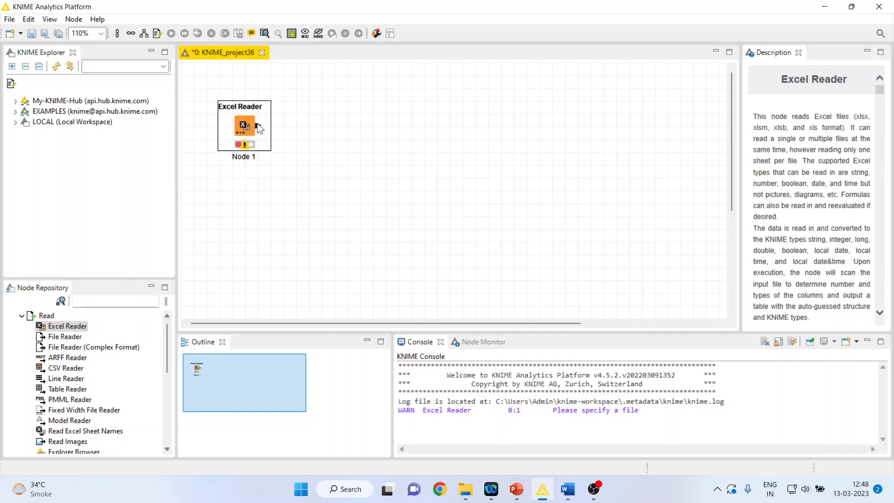
# Step: Point the Excel Reader at mtcars in D:\Research Methodology\Predictive Analytics\Knime
pyautogui.doubleClick(244, 125)
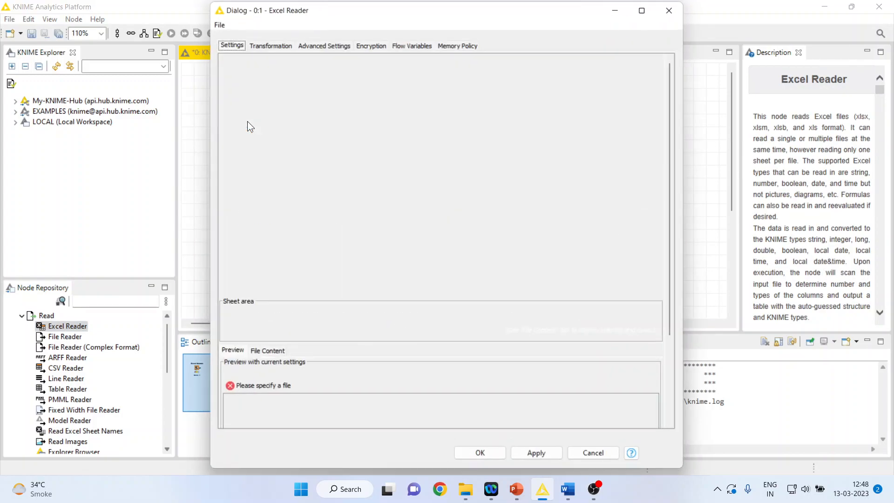
pyautogui.click(619, 115)
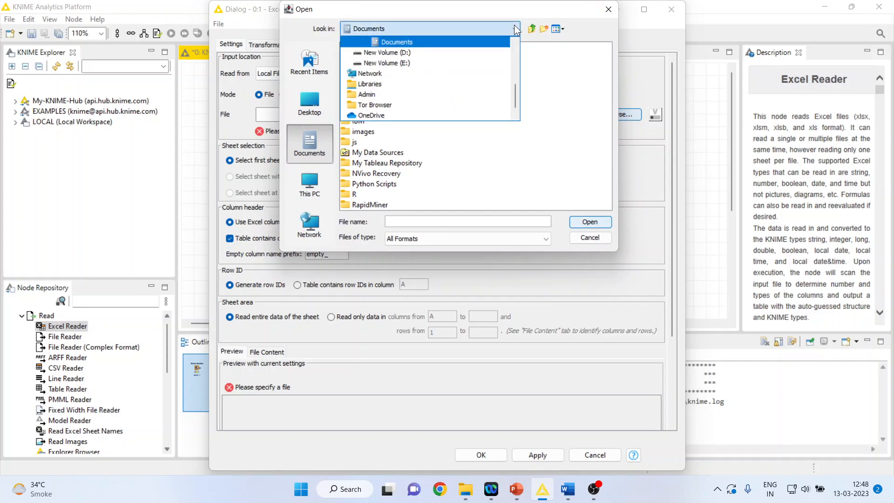
pyautogui.click(380, 53)
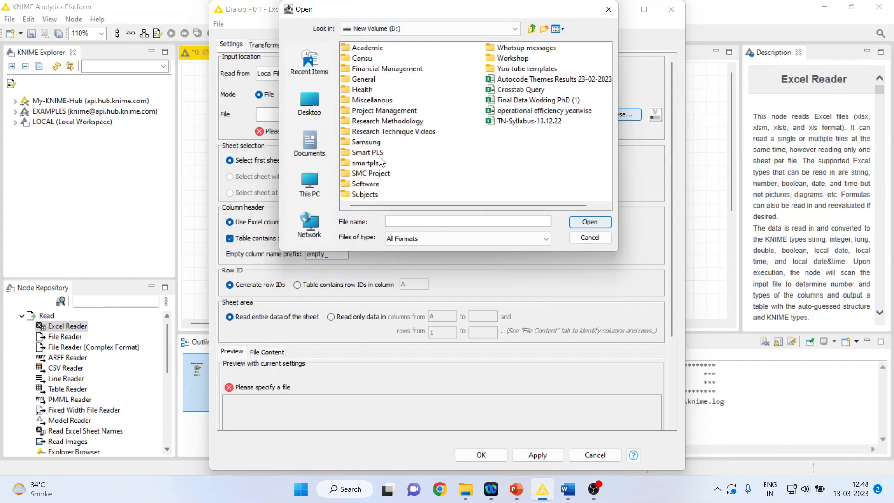
pyautogui.doubleClick(392, 121)
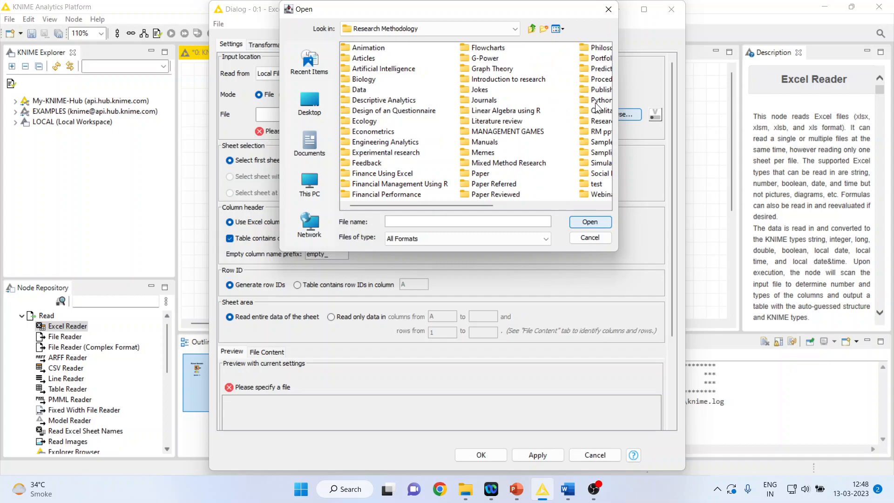
pyautogui.doubleClick(600, 79)
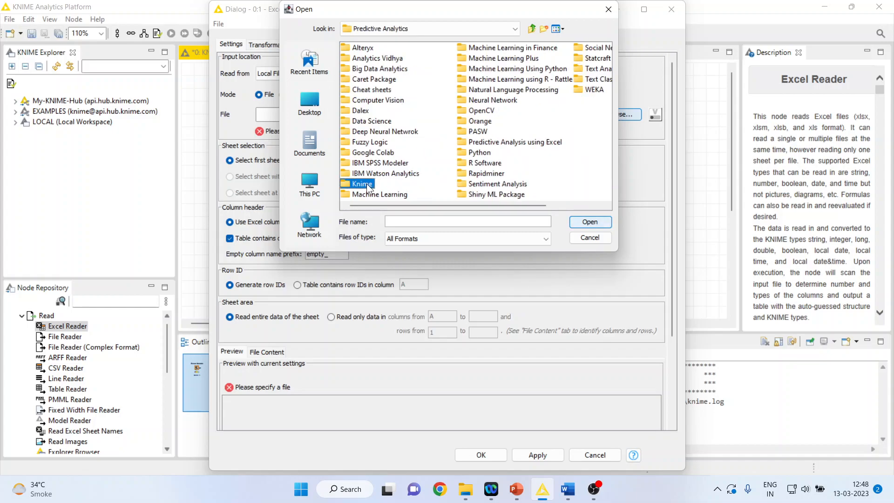
pyautogui.doubleClick(361, 184)
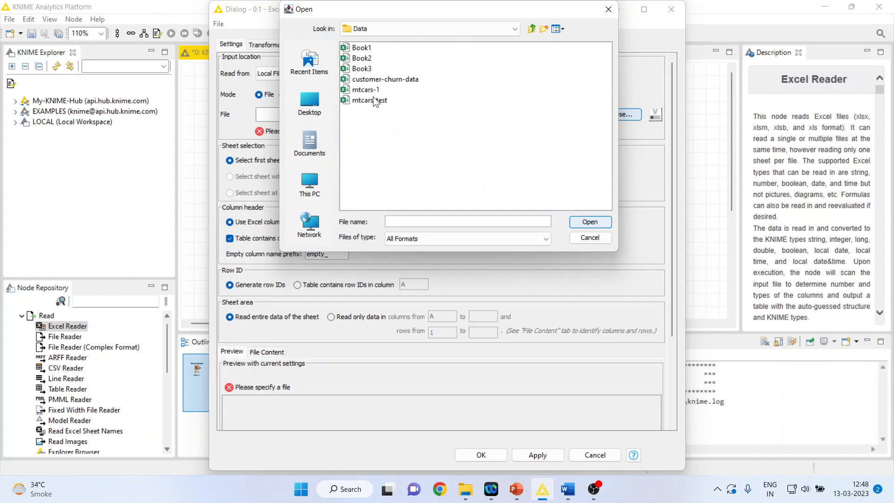
pyautogui.doubleClick(365, 90)
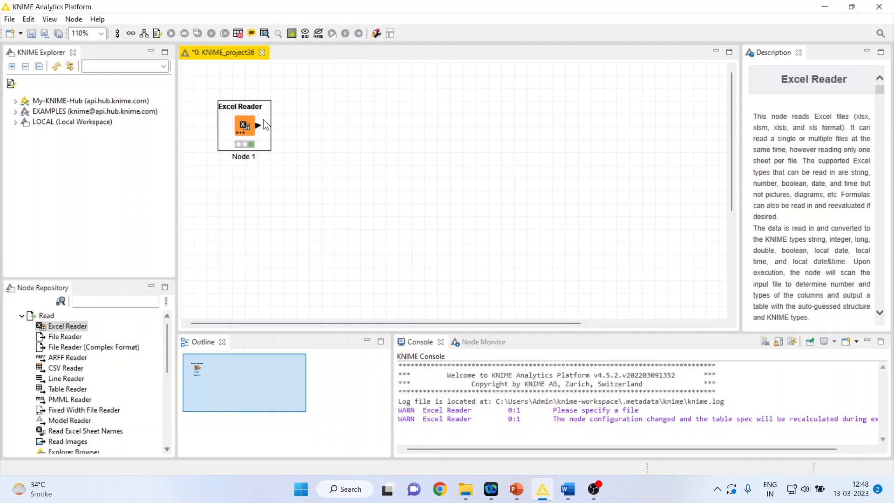
pyautogui.moveTo(299, 151)
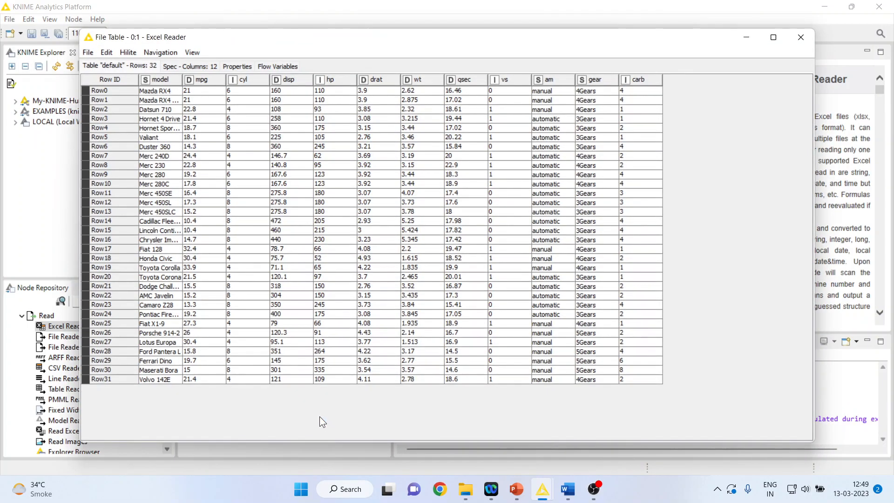
pyautogui.moveTo(261, 353)
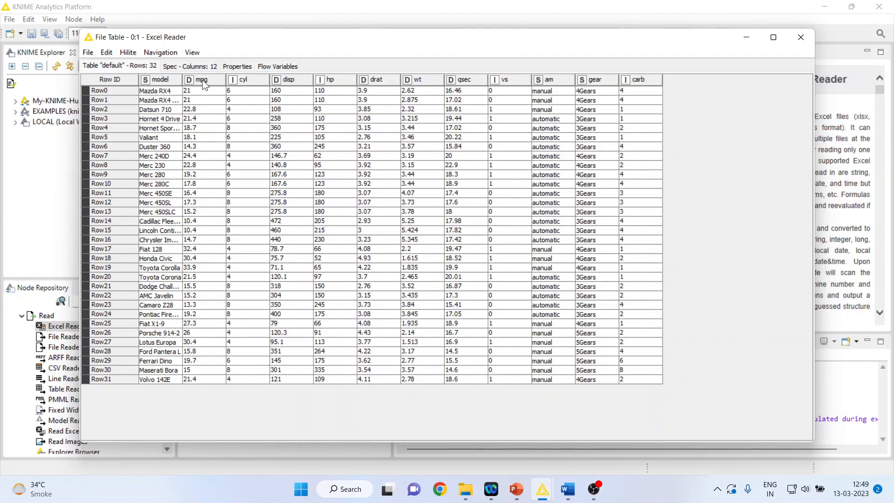
pyautogui.moveTo(258, 140)
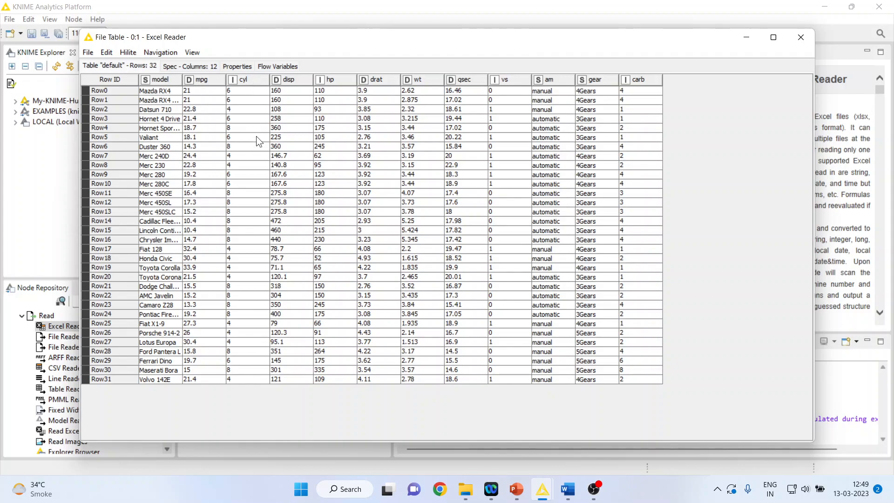
pyautogui.moveTo(345, 92)
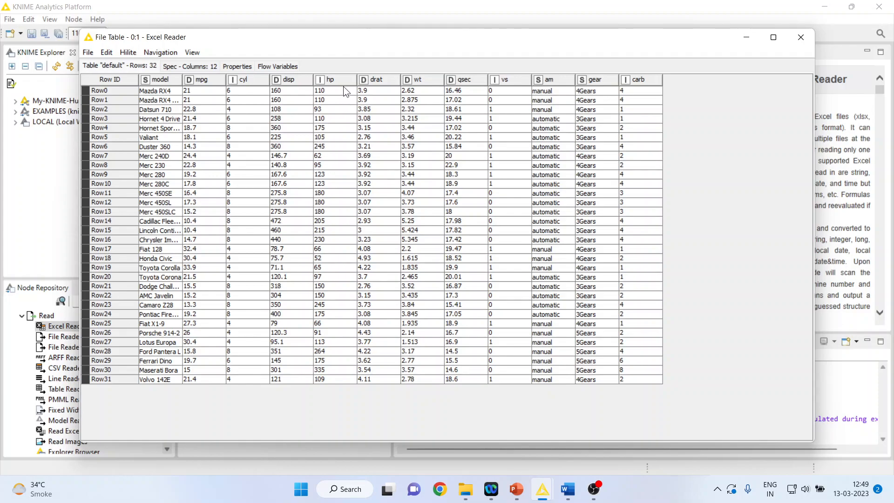
pyautogui.moveTo(386, 152)
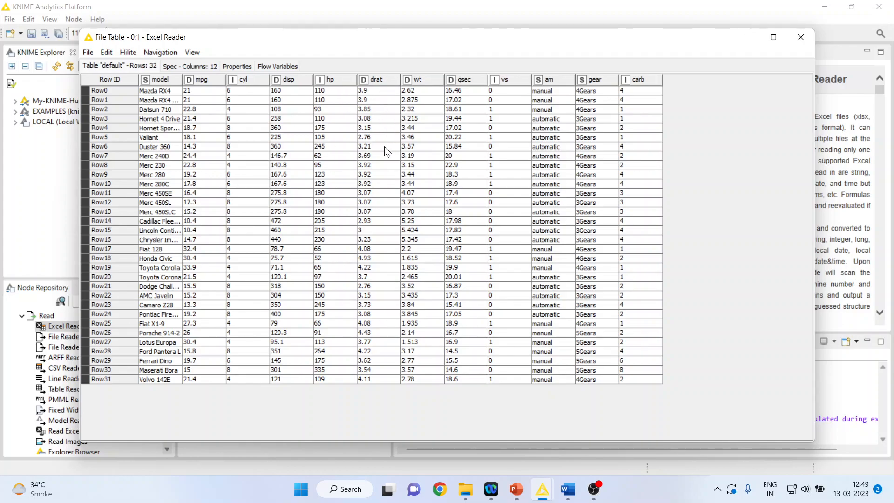
pyautogui.moveTo(482, 135)
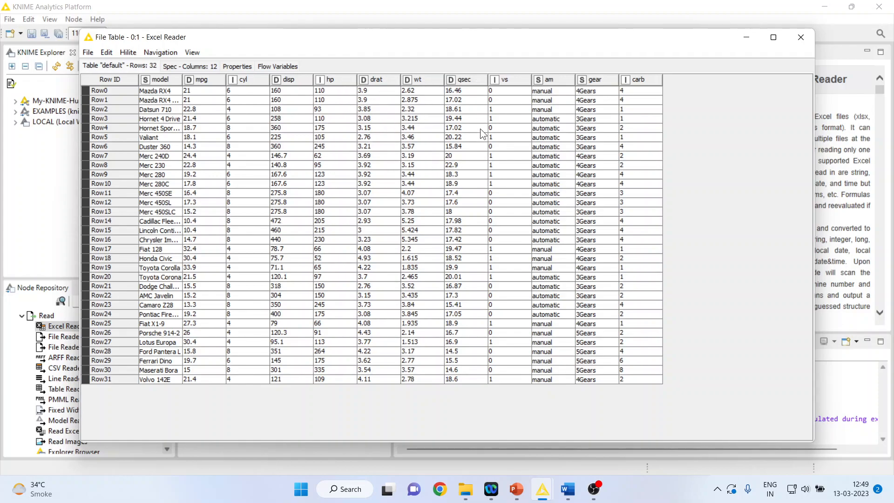
pyautogui.moveTo(508, 86)
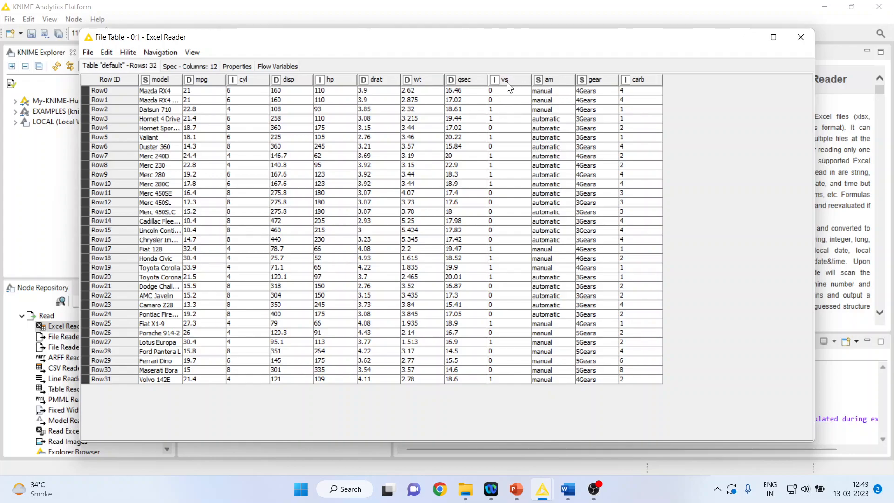
pyautogui.moveTo(542, 92)
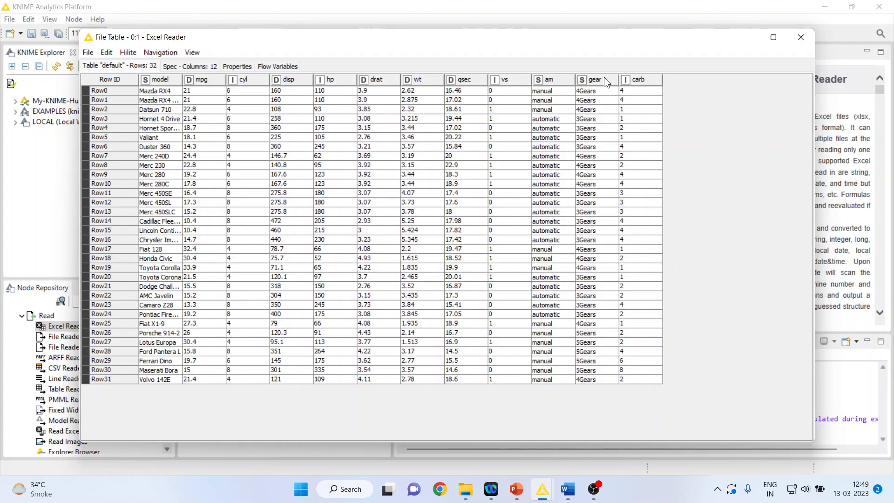
pyautogui.moveTo(647, 84)
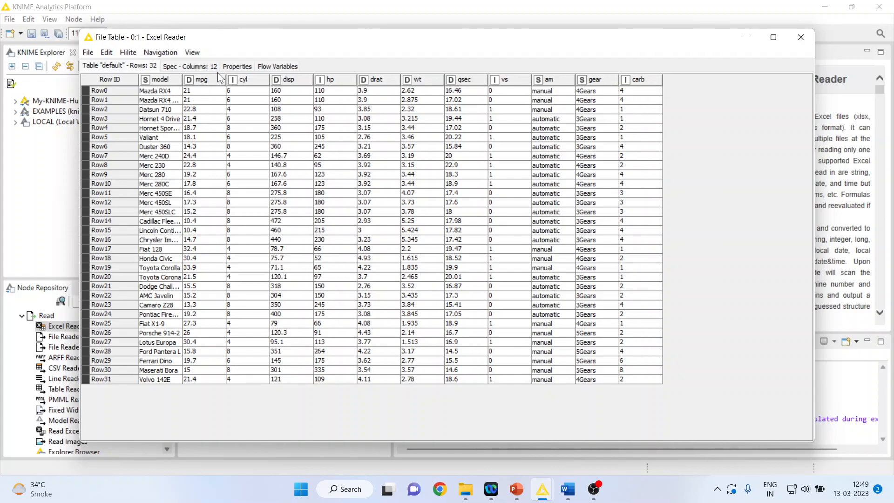
pyautogui.click(199, 79)
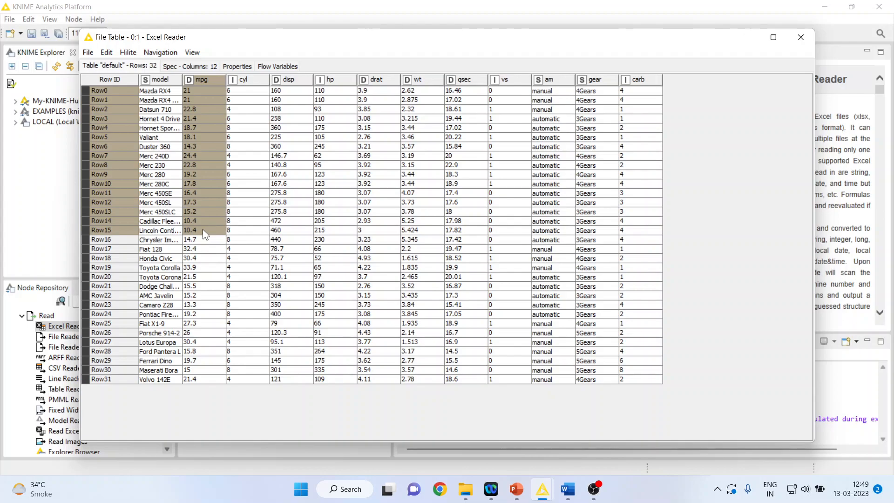
pyautogui.moveTo(333, 102)
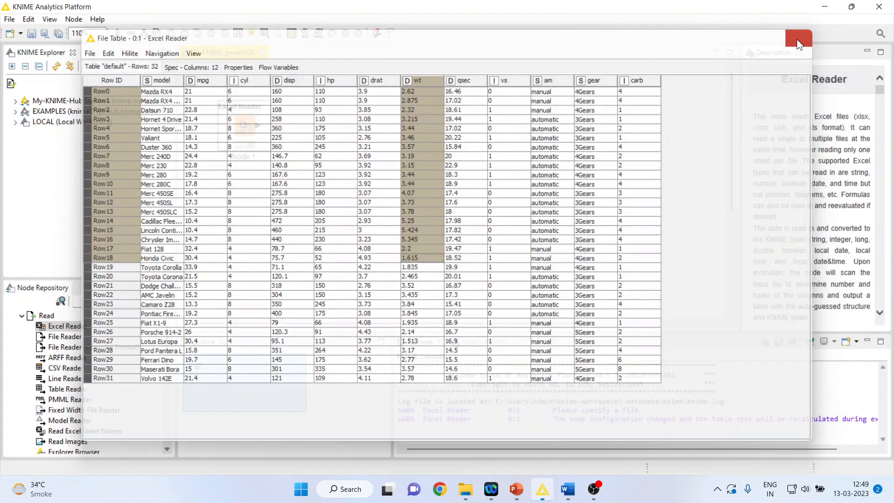
# Step: Search nodes for 'linea' and open the Linear Regression Learner's configuration dialog
pyautogui.click(799, 38)
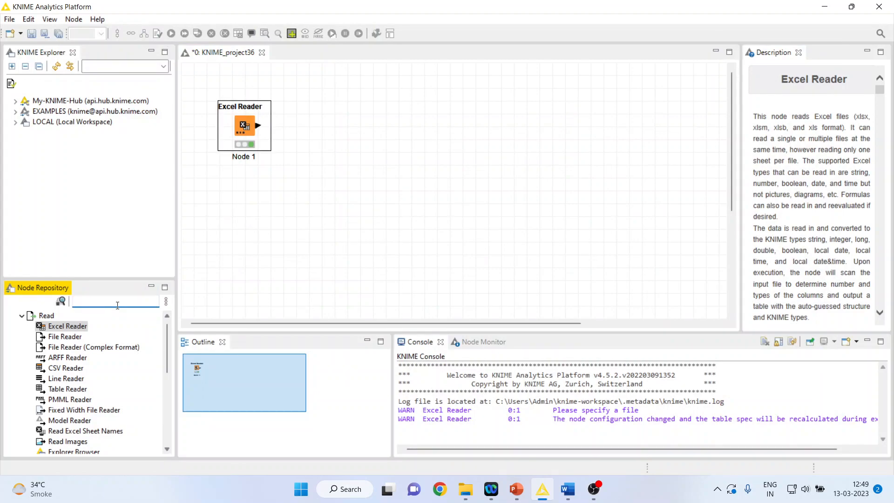
pyautogui.write('linear')
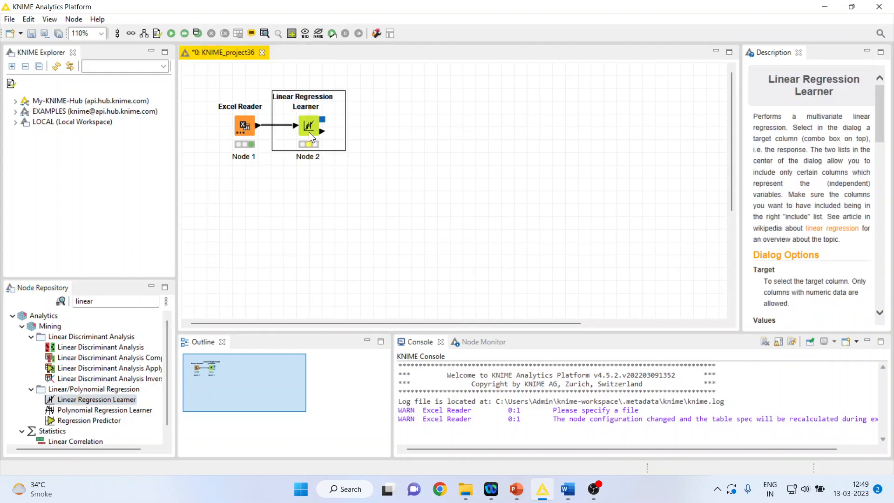
pyautogui.doubleClick(308, 125)
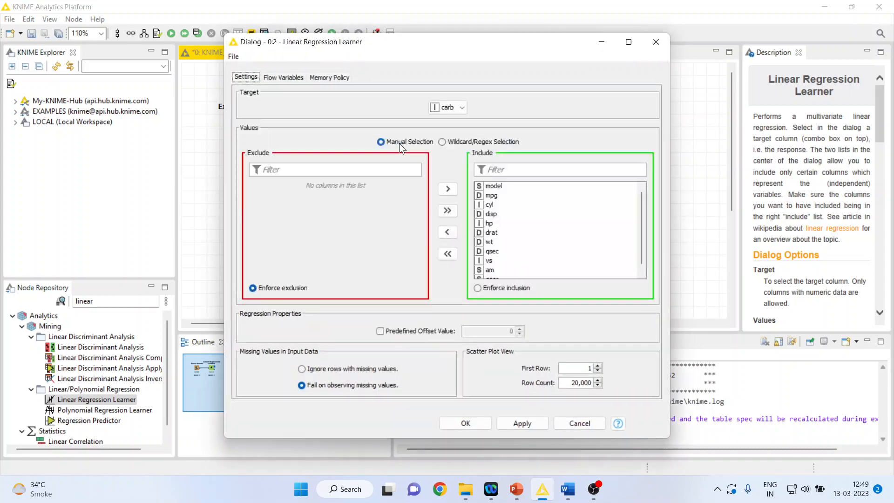
pyautogui.moveTo(515, 273)
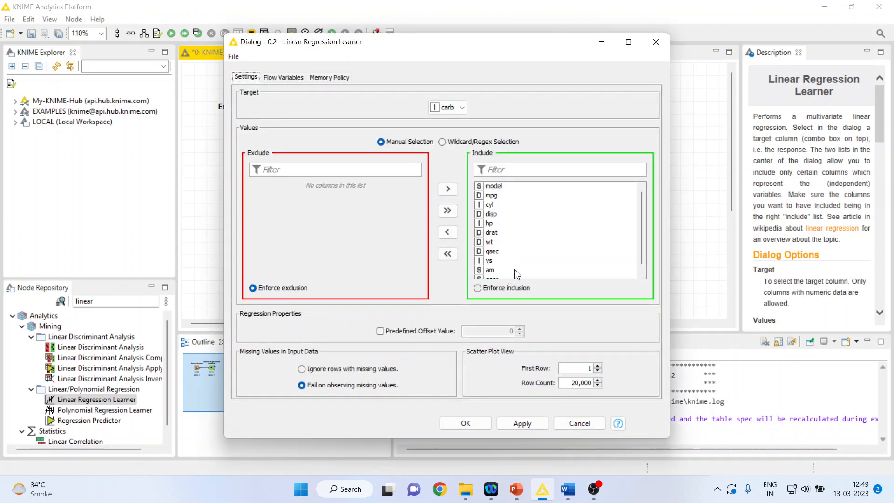
# Step: Make mpg the target with only hp and wt as predictors, excluding carb
pyautogui.click(448, 254)
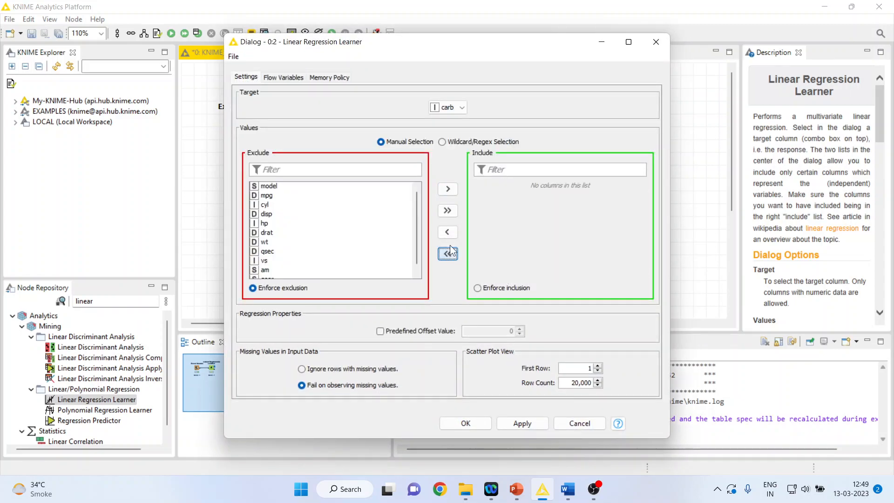
pyautogui.click(462, 107)
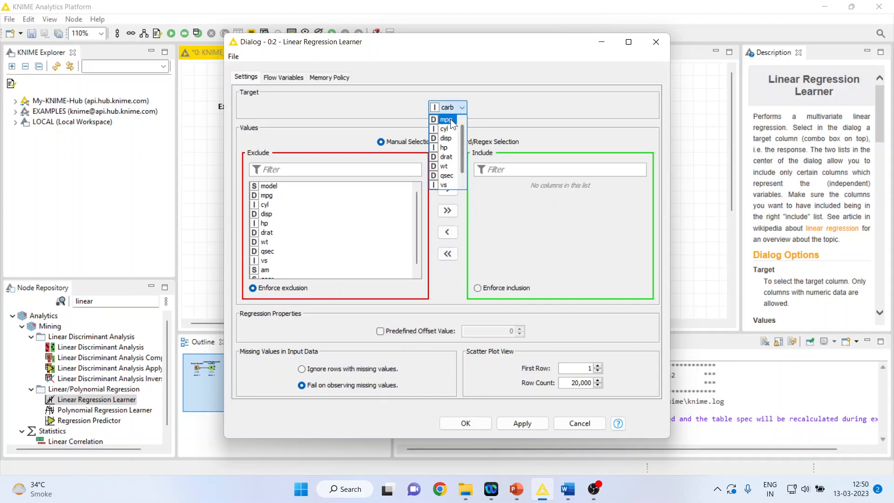
pyautogui.click(446, 119)
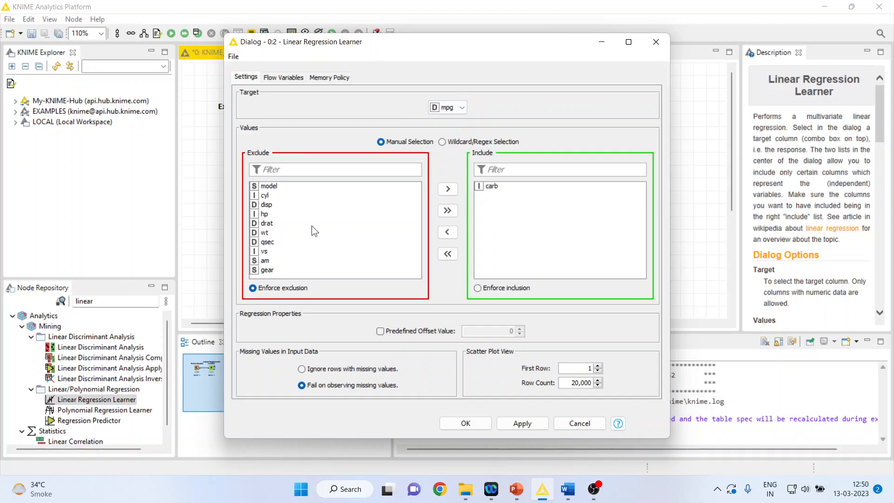
pyautogui.click(264, 214)
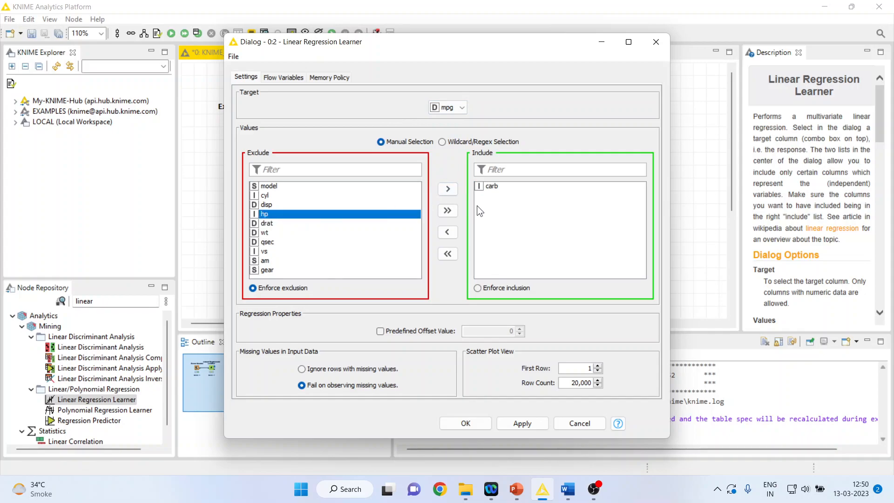
pyautogui.click(448, 188)
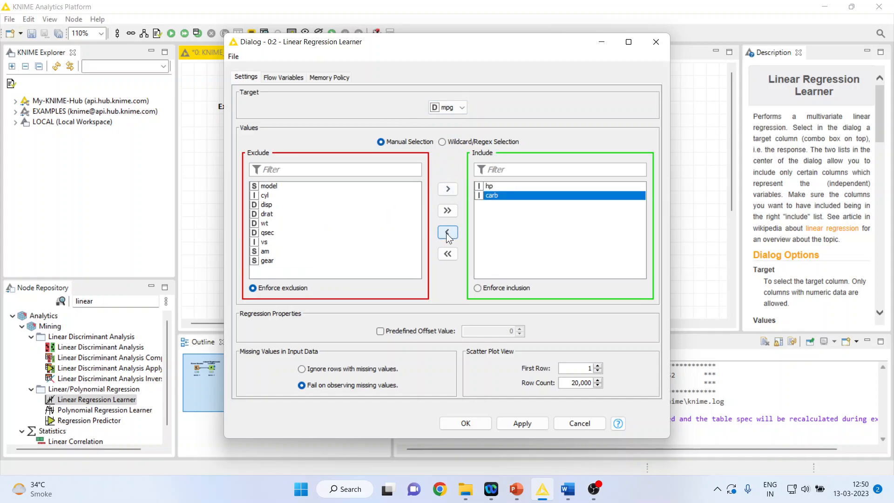
pyautogui.click(448, 232)
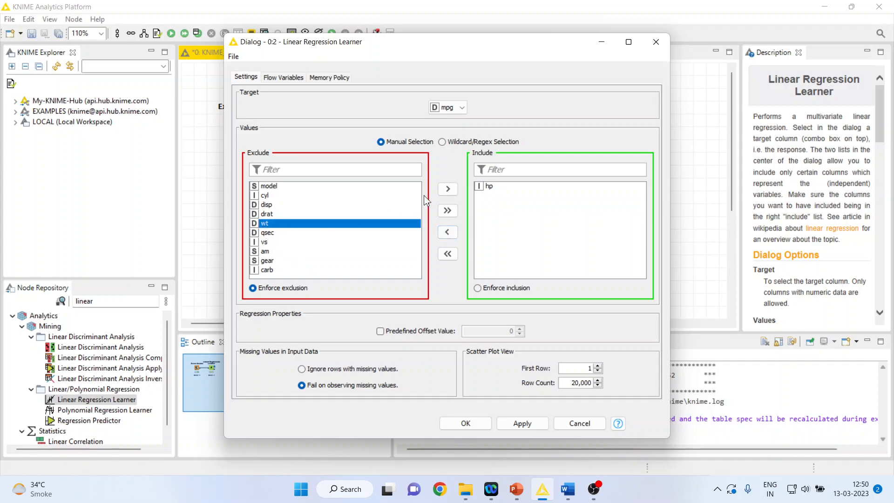
pyautogui.click(447, 189)
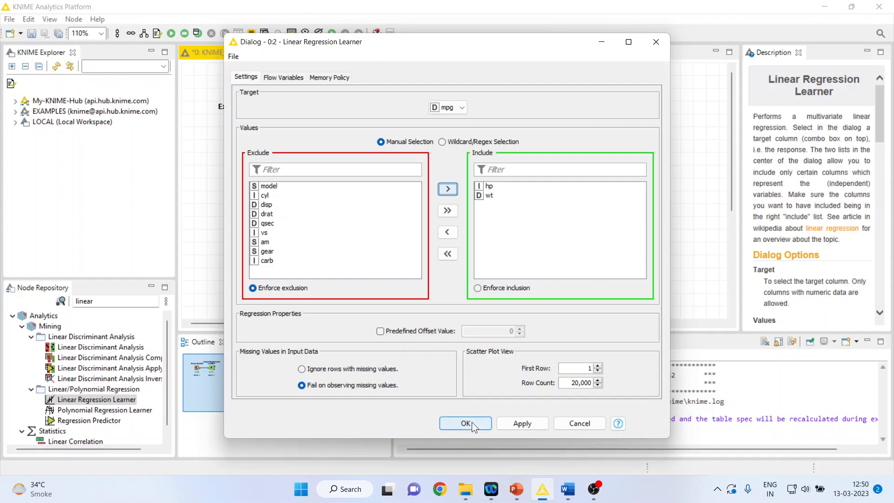
pyautogui.rightClick(308, 126)
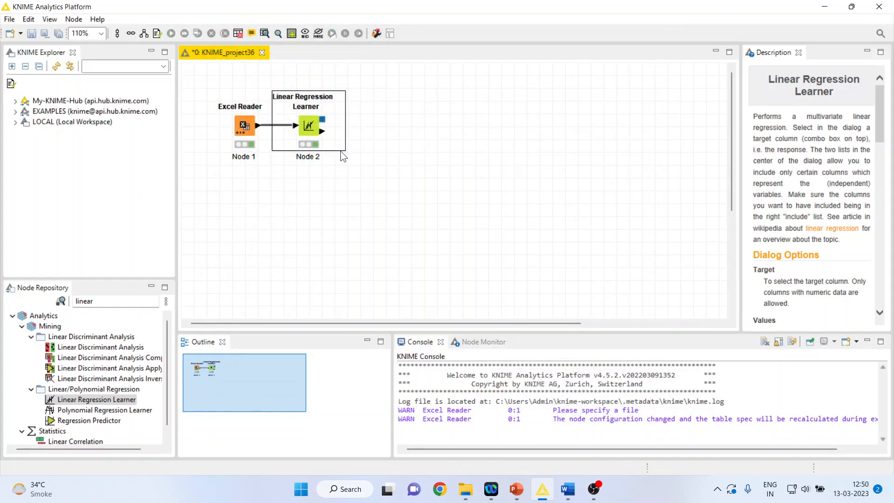
# Step: Show the learner's Coefficients and Statistics table for hp, wt and intercept
pyautogui.rightClick(308, 125)
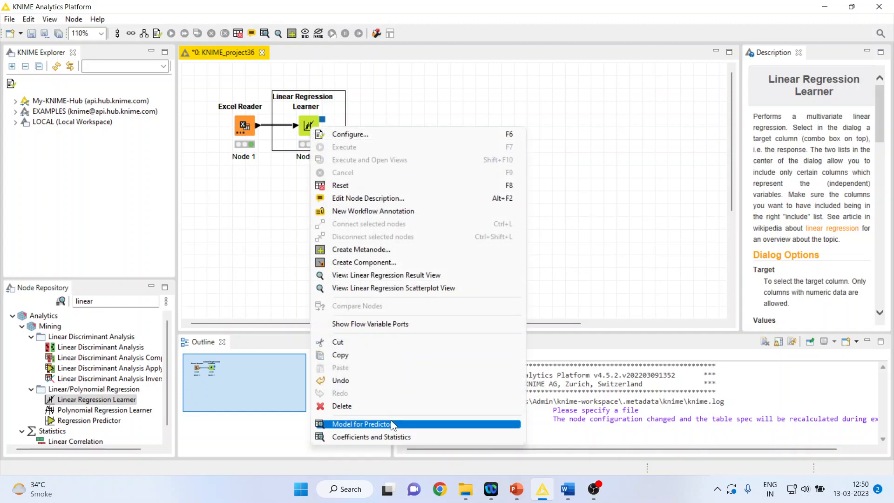
pyautogui.click(371, 436)
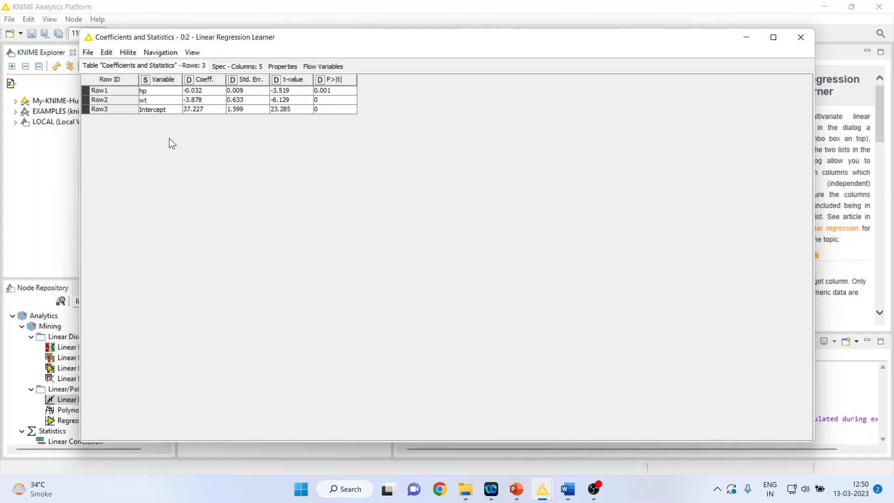
pyautogui.moveTo(566, 488)
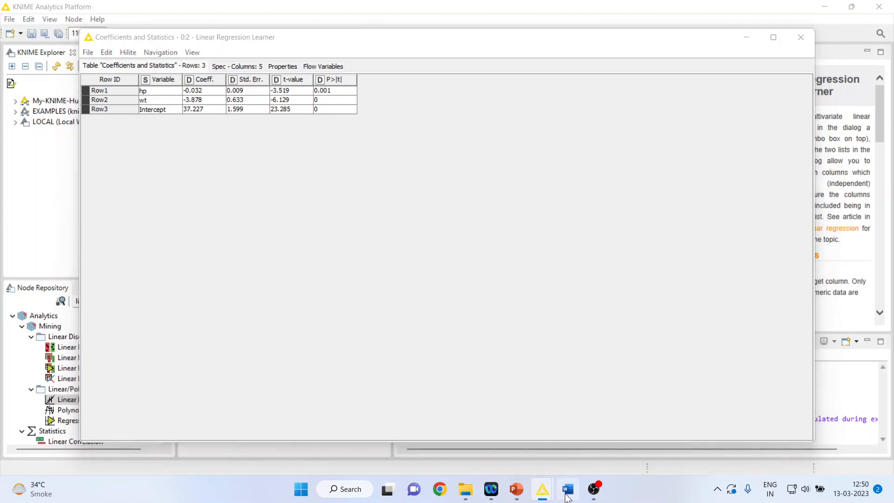
# Step: Switch to the Word report holding the coefficients table
pyautogui.click(566, 489)
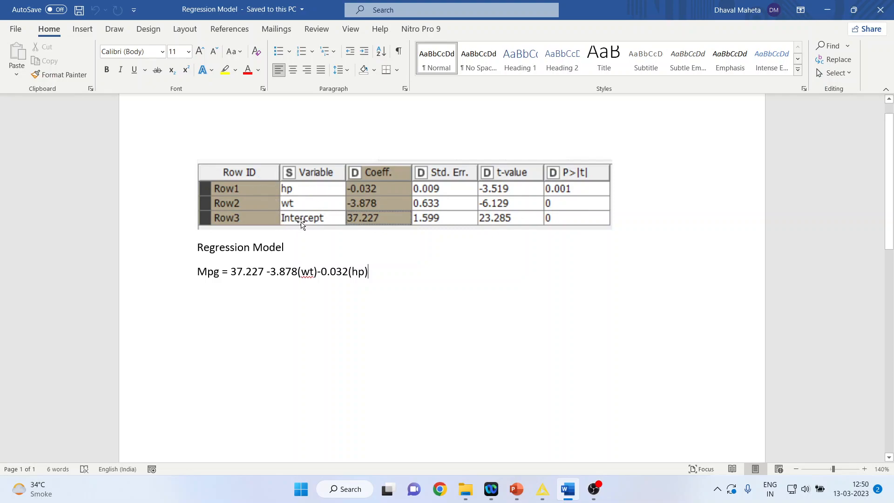
pyautogui.moveTo(312, 211)
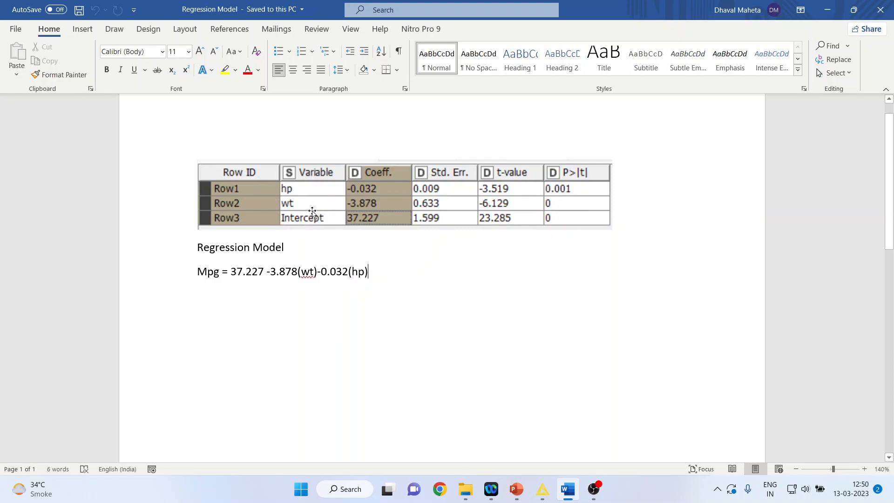
pyautogui.moveTo(287, 206)
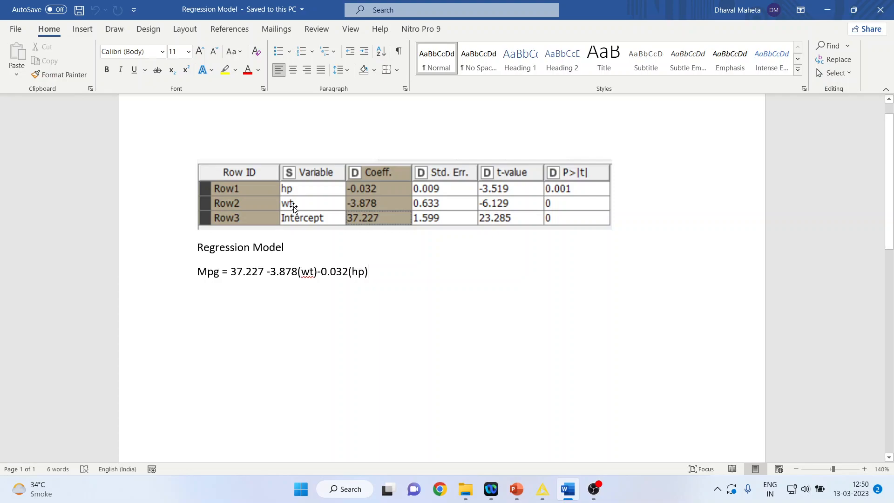
pyautogui.moveTo(610, 218)
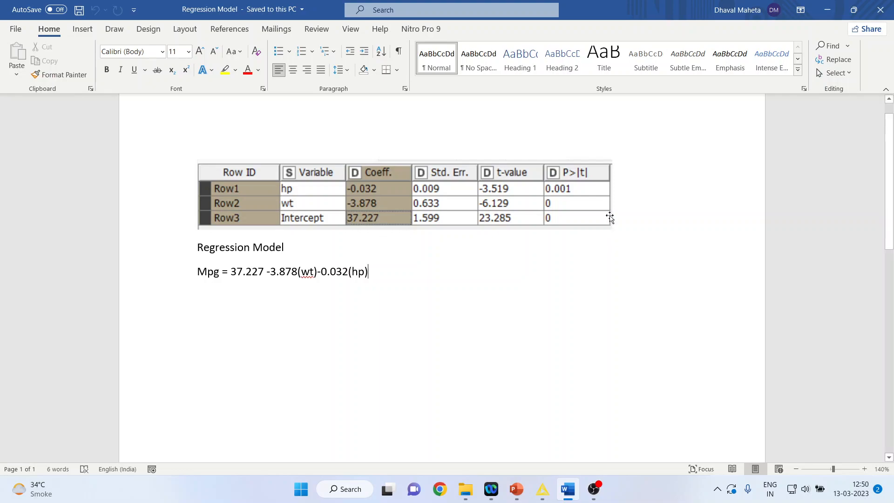
pyautogui.moveTo(589, 215)
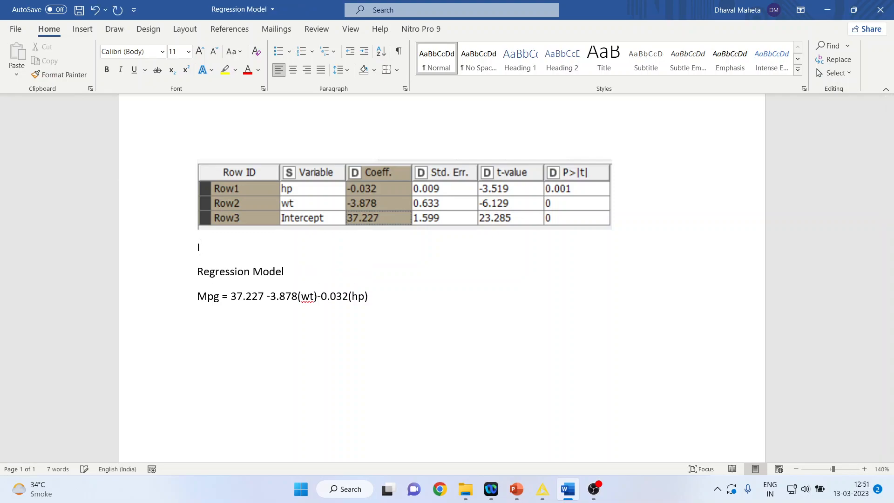
# Step: Type the p-value note ending 'particular variable is significantly contributing to the DV'
pyautogui.write('If the p-v')
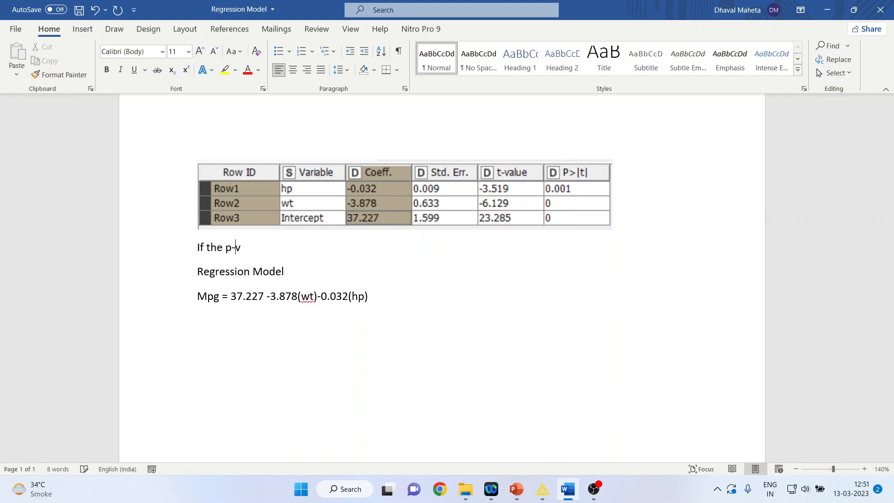
pyautogui.write('alue is less than 0.05')
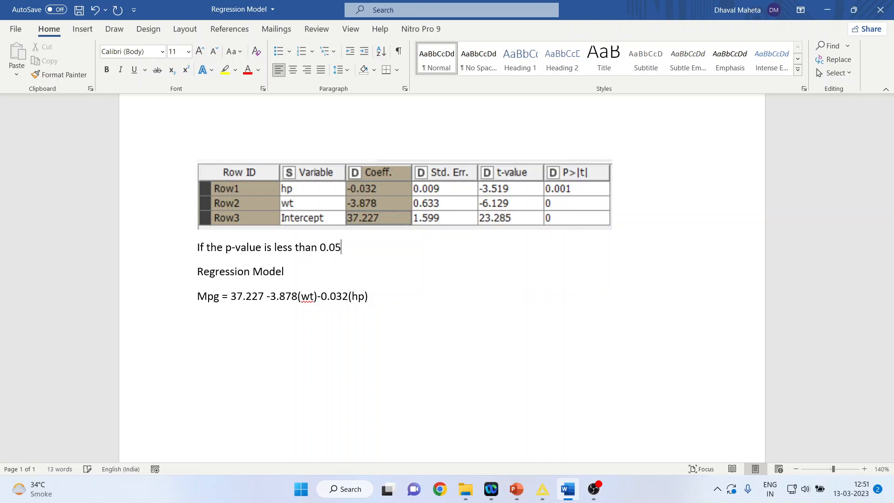
pyautogui.write(',')
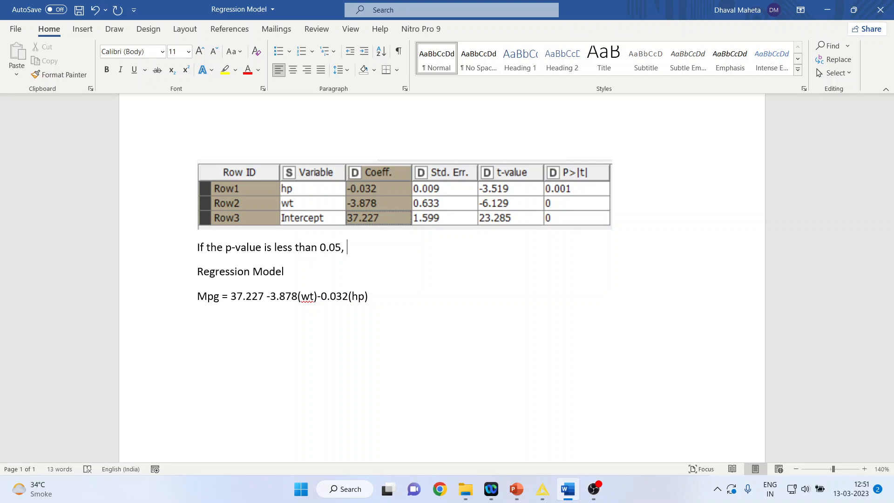
pyautogui.write('we can say')
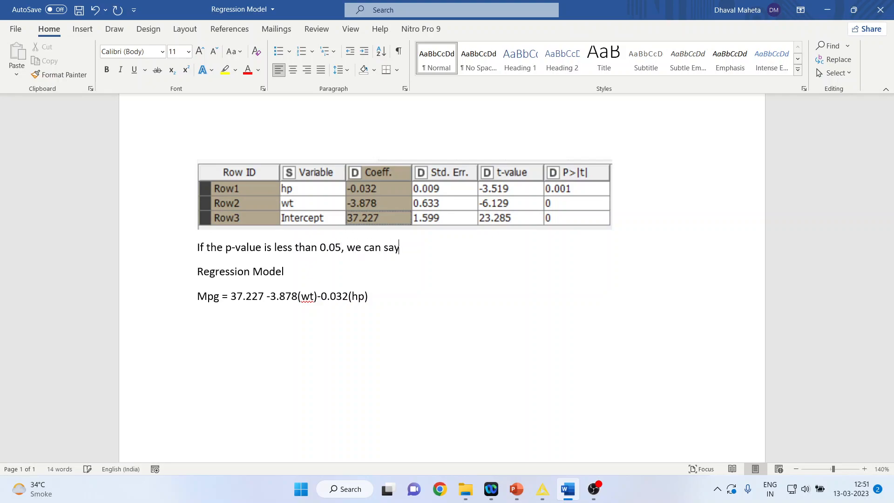
pyautogui.write('that')
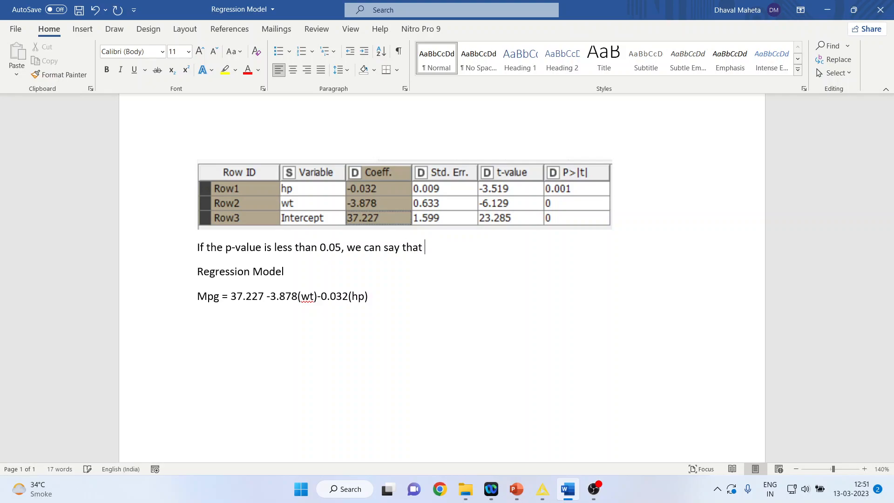
pyautogui.write('parti')
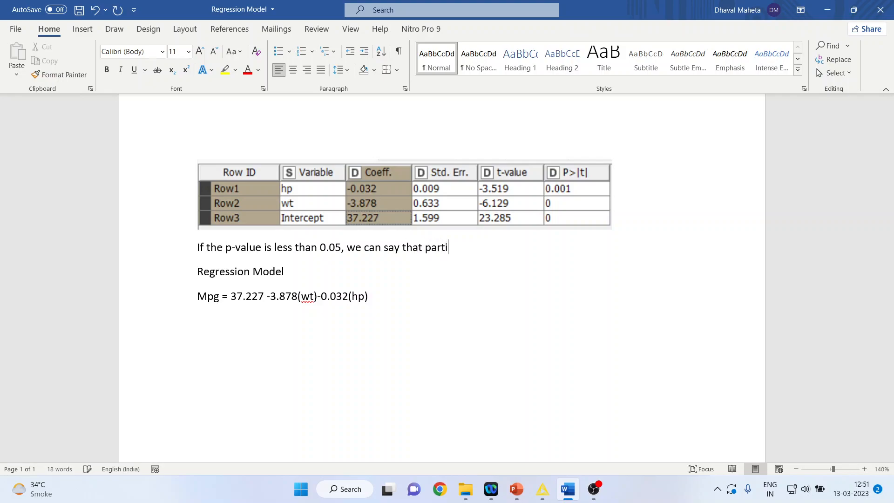
pyautogui.write('cular var')
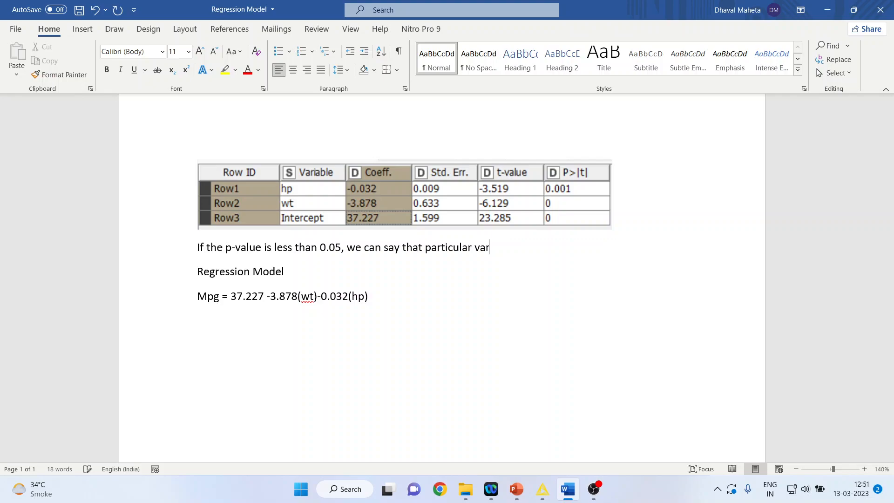
pyautogui.write('iable is')
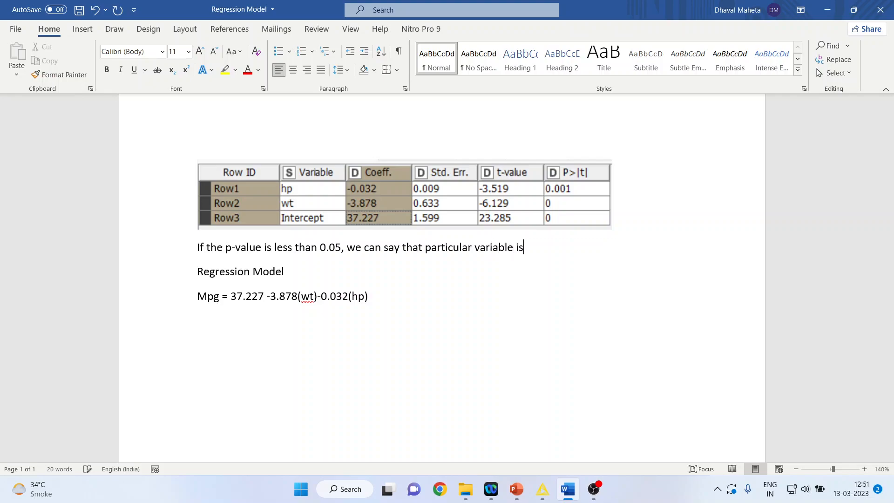
pyautogui.write('signif')
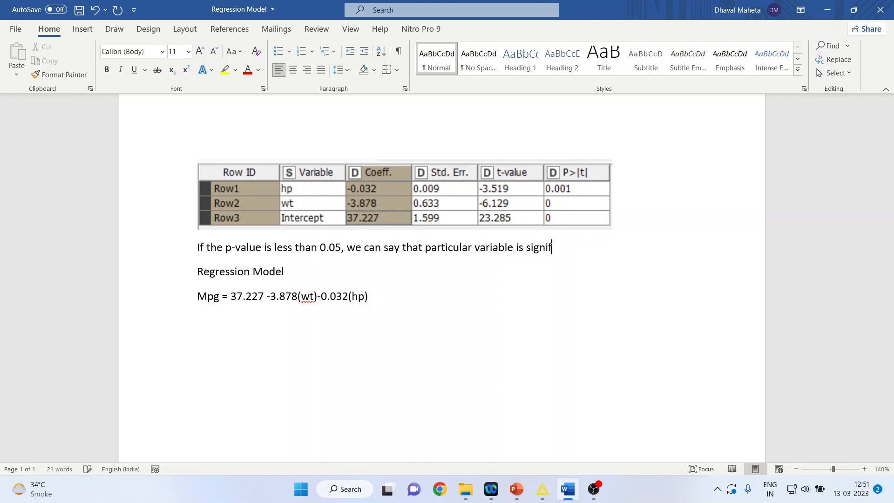
pyautogui.write('icantly contr')
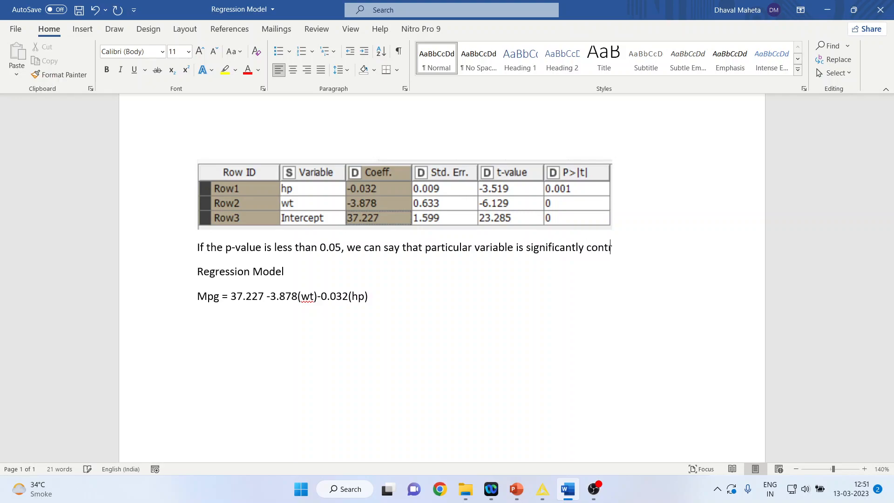
pyautogui.write('ibuting to')
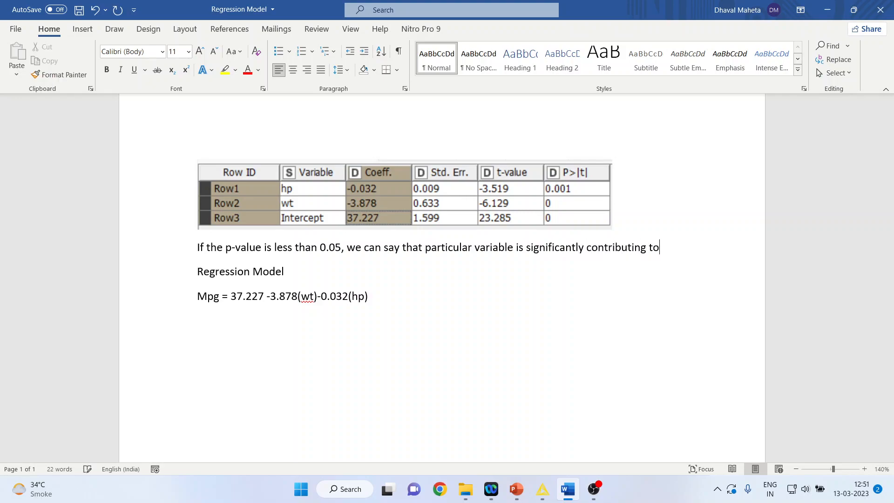
pyautogui.write('the DV')
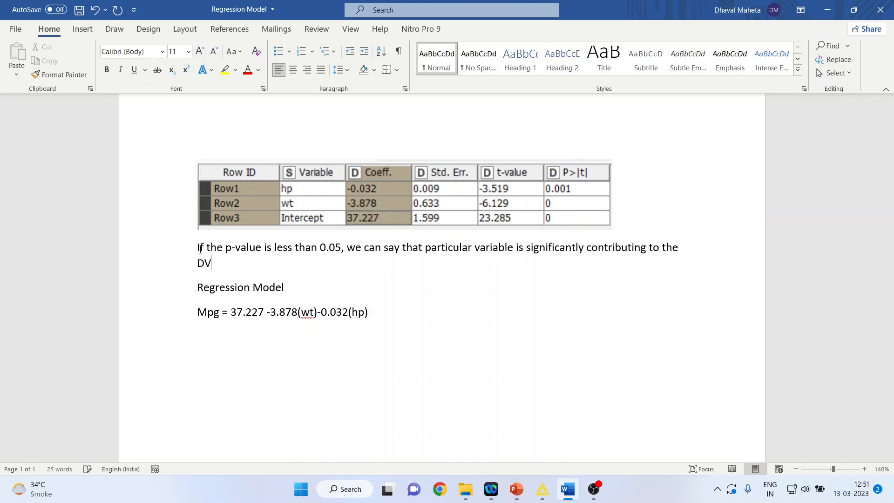
pyautogui.moveTo(277, 262)
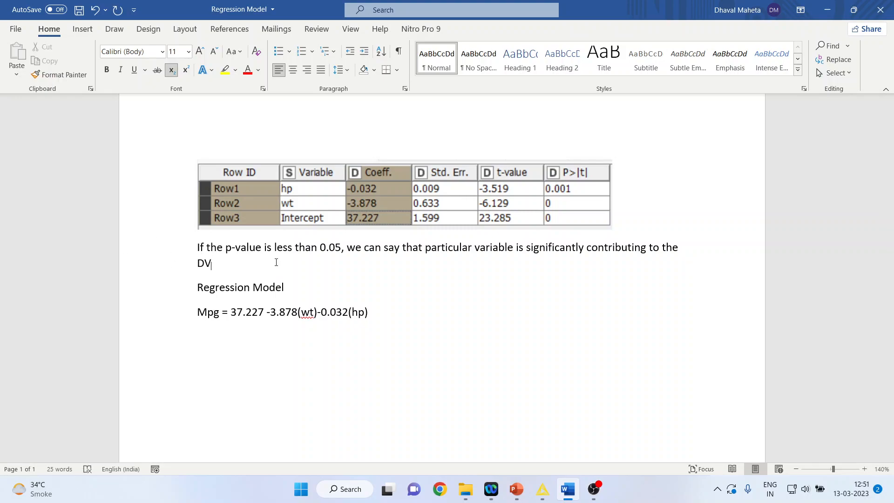
pyautogui.moveTo(140, 378)
pyautogui.write('m')
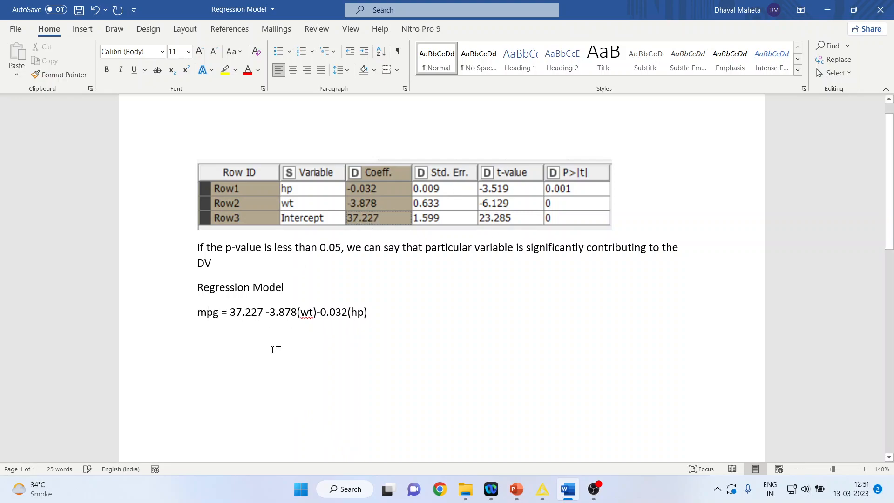
# Step: Change 'Mpg' to lowercase 'mpg' in the equation, then show PowerPoint's Thank You slide
pyautogui.click(365, 203)
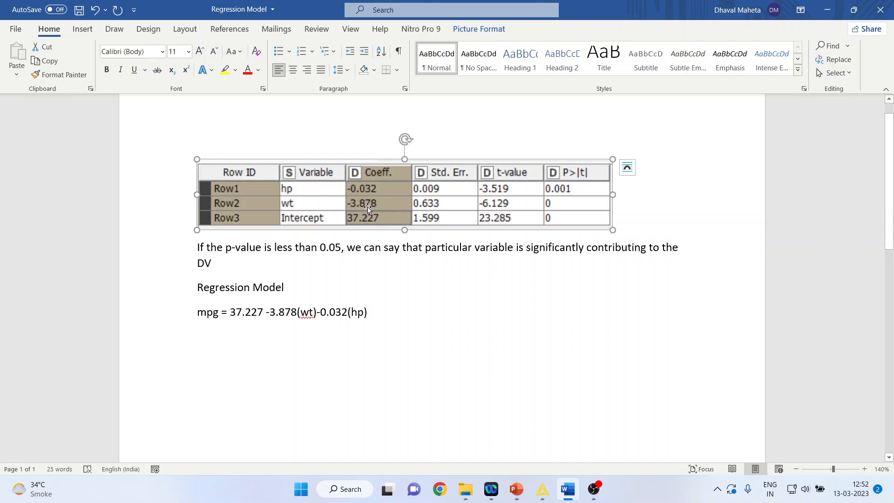
pyautogui.moveTo(302, 308)
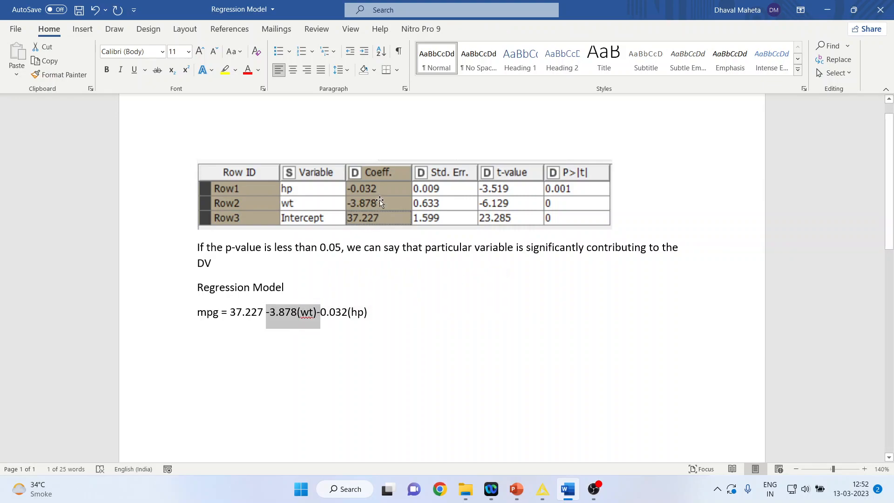
pyautogui.moveTo(376, 198)
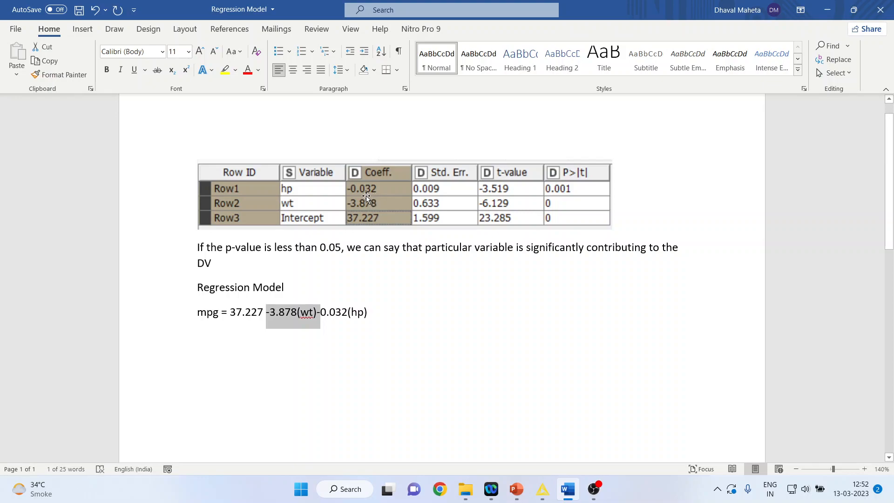
pyautogui.moveTo(326, 223)
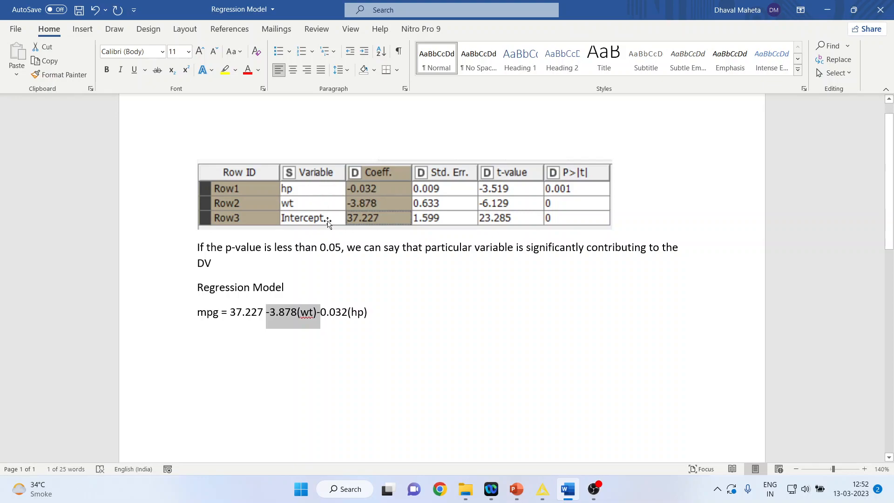
pyautogui.click(378, 314)
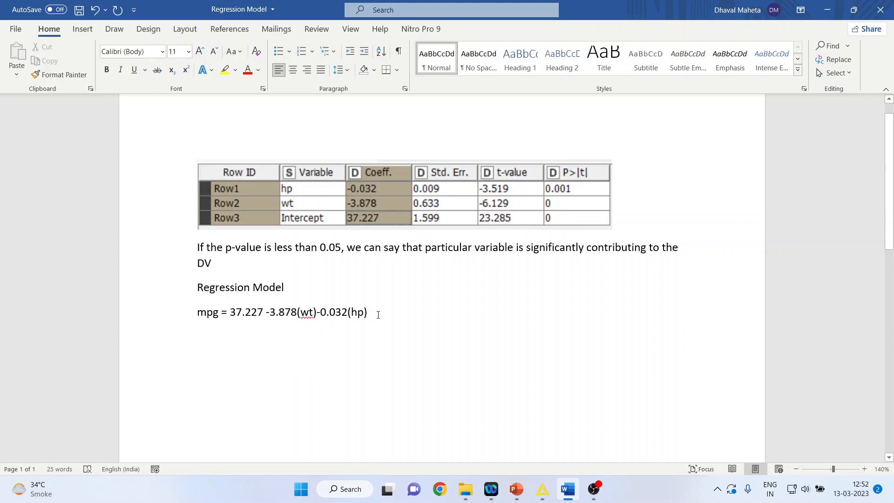
pyautogui.moveTo(301, 322)
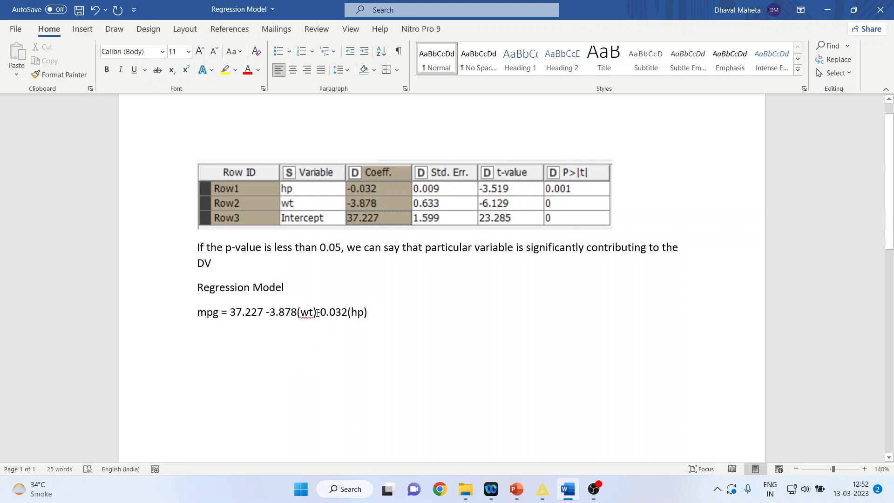
pyautogui.doubleClick(307, 312)
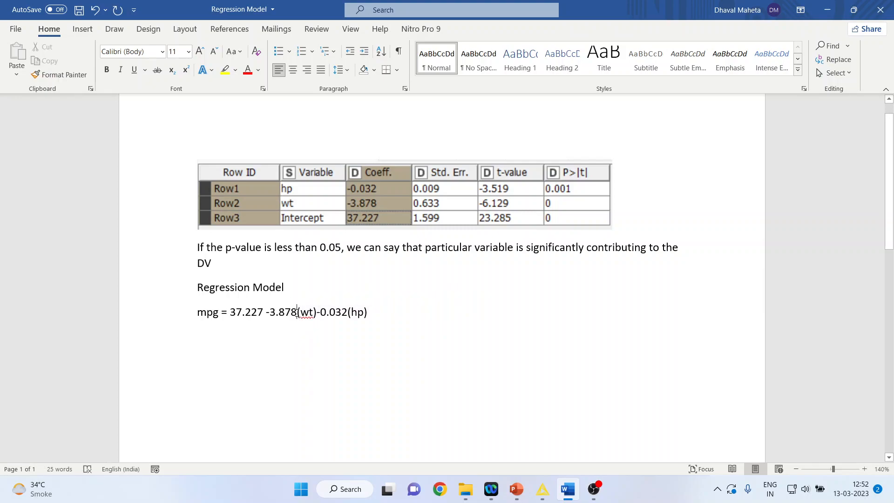
pyautogui.doubleClick(280, 312)
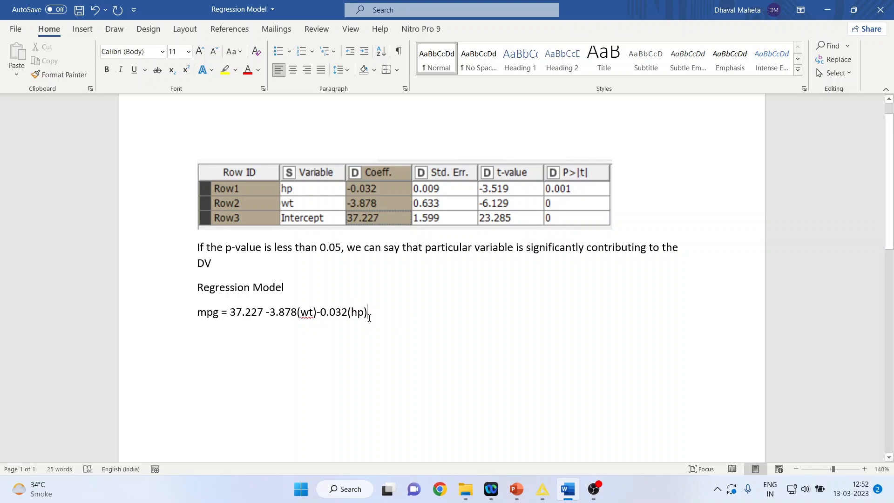
pyautogui.doubleClick(333, 312)
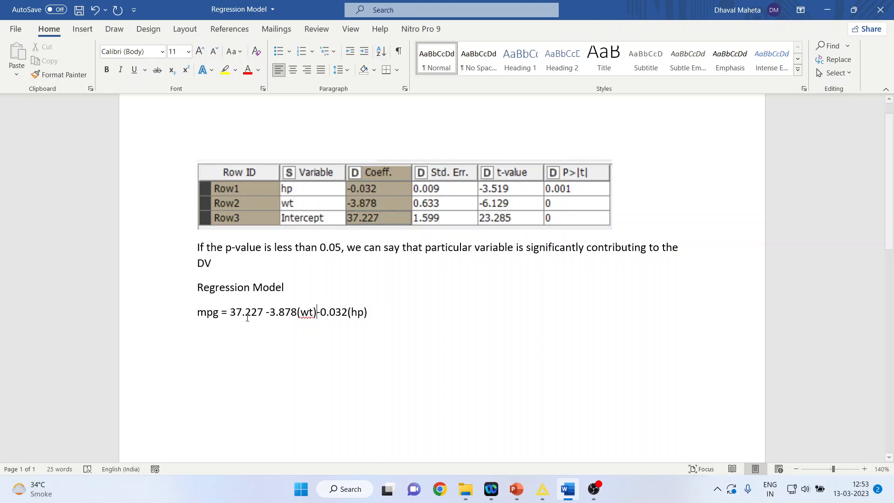
pyautogui.moveTo(515, 489)
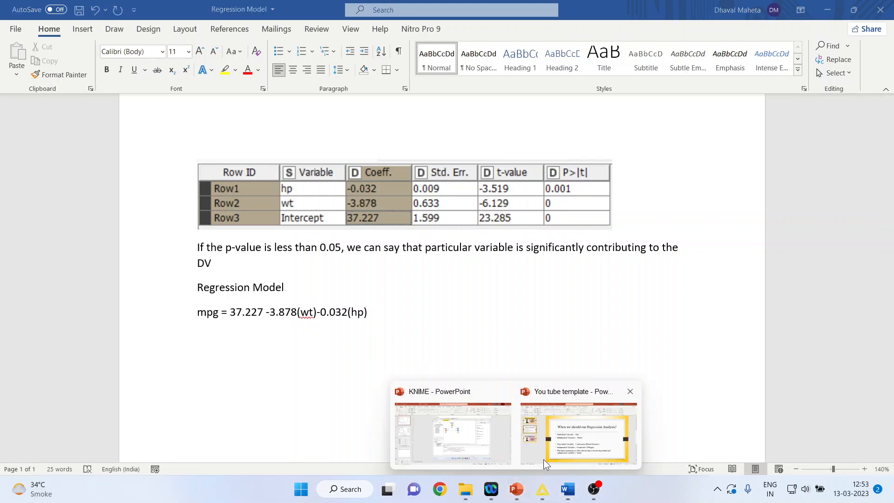
pyautogui.click(578, 433)
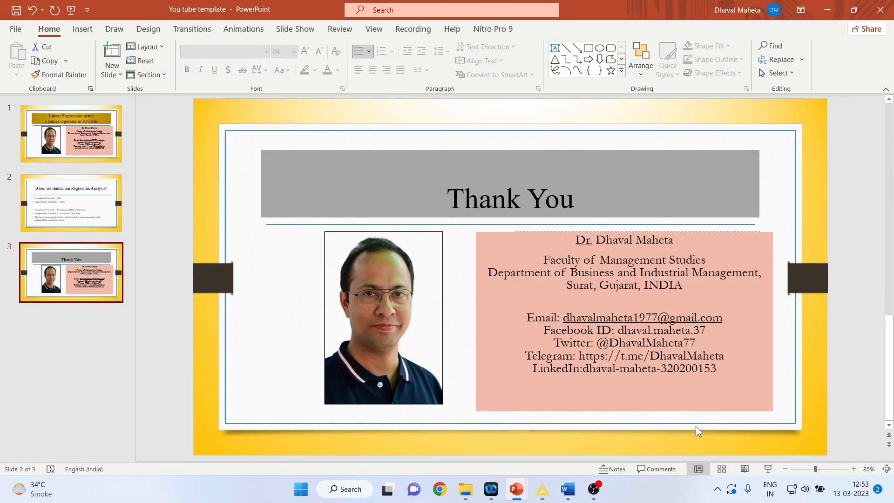